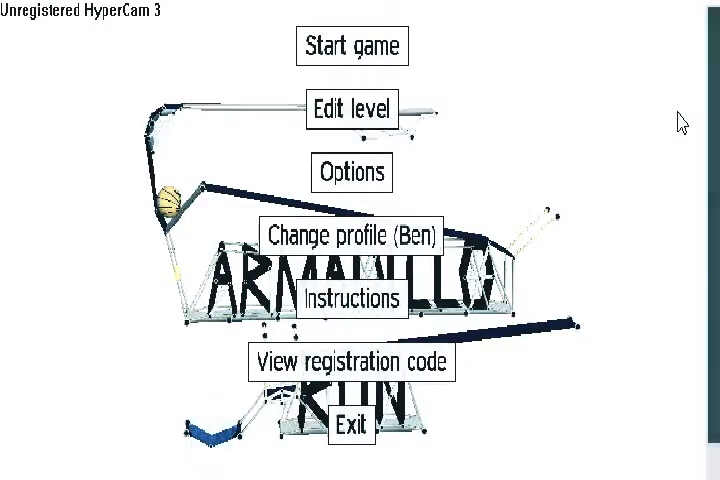
mouse_move(512, 98)
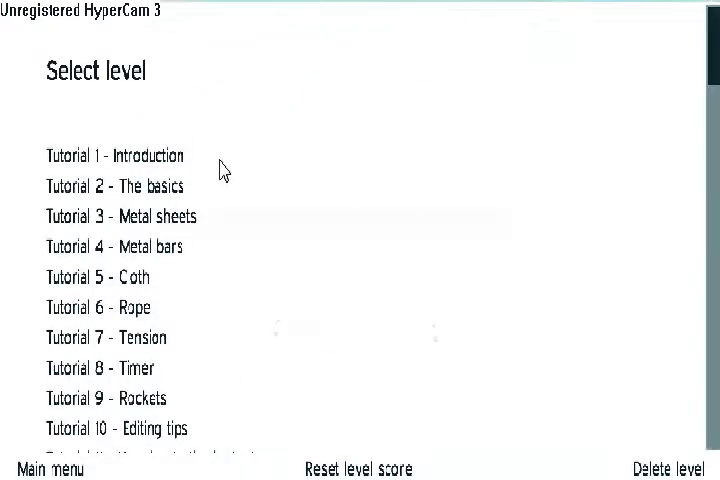
Scroll the level list down past the tutorials to reveal Level 1 - A gentle start
scroll(down, 3)
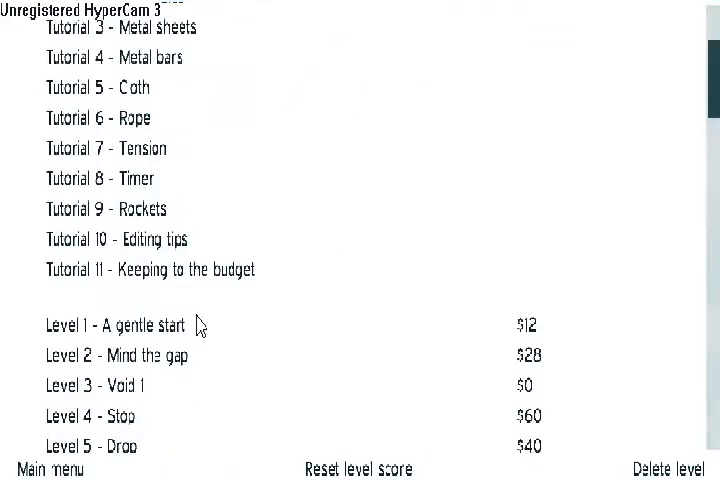
mouse_move(240, 355)
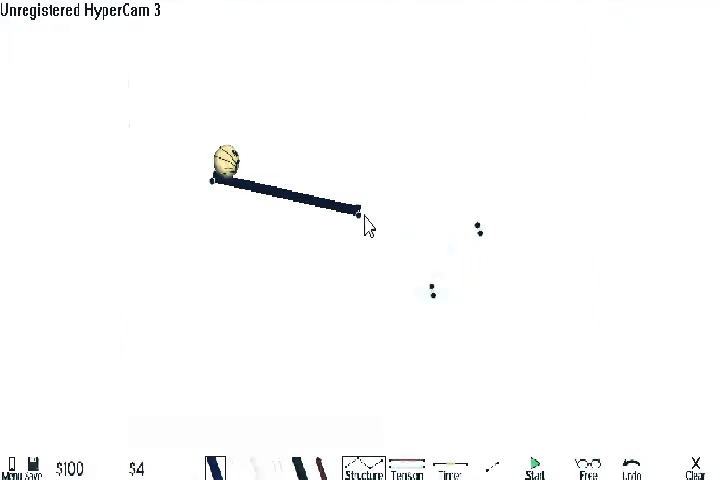
Lay metal sheets from the ramp end down to the lower anchor, then up to the right-hand anchor
drag(358, 210, 432, 307)
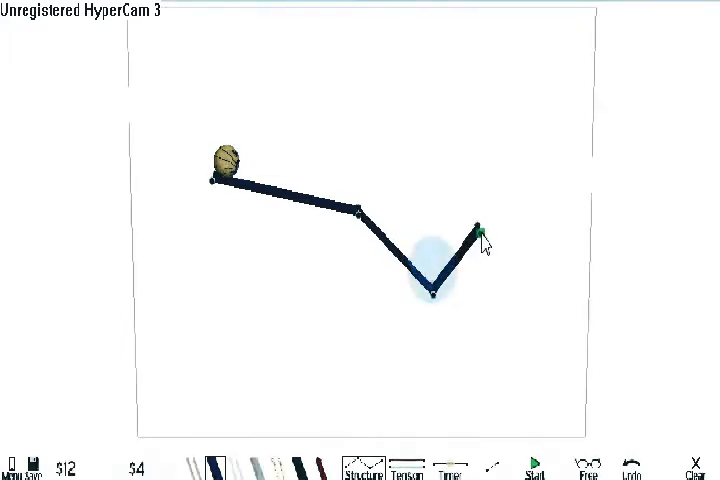
click(533, 468)
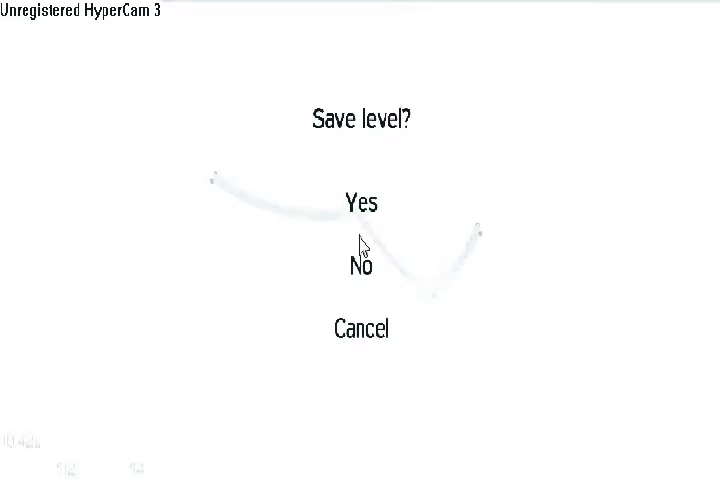
mouse_move(370, 305)
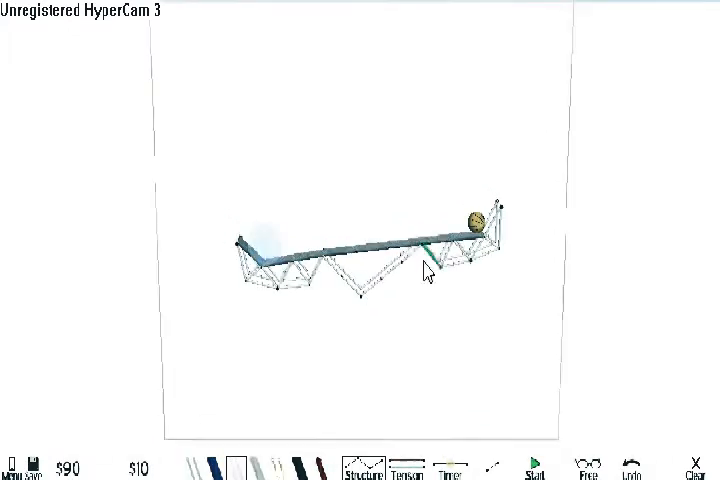
Start the simulation to test the truss-supported metal-sheet bridge
click(534, 470)
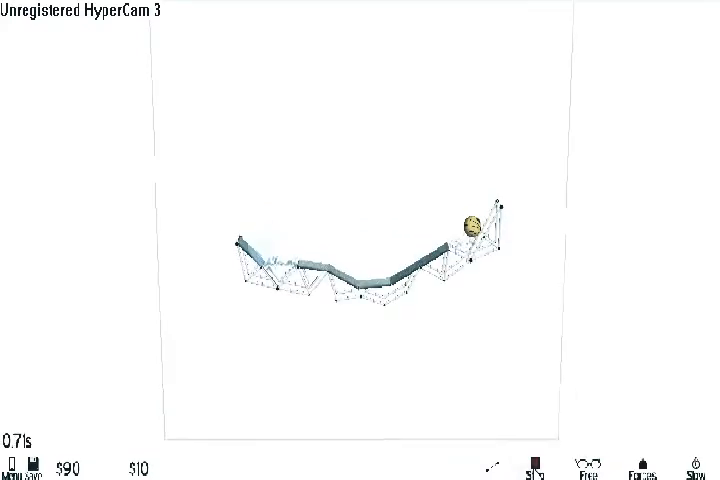
Show the bridge's stress colours during the test run, then stop it once it buckles
click(536, 470)
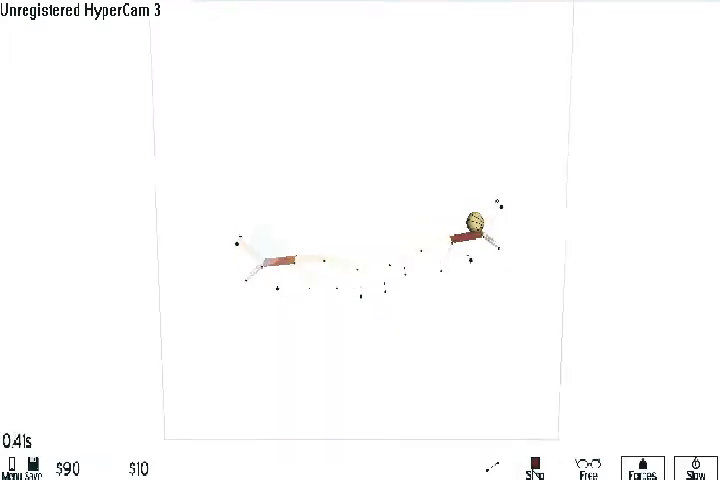
click(533, 467)
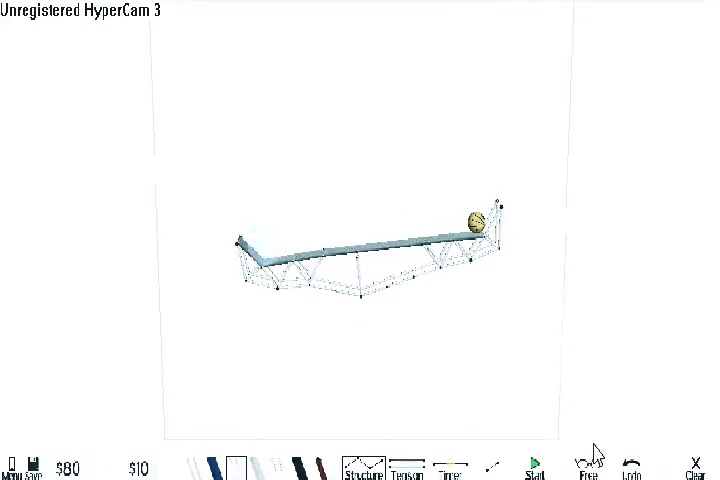
Test the reworked truss bridge again, then stop the run to return to editing
click(533, 470)
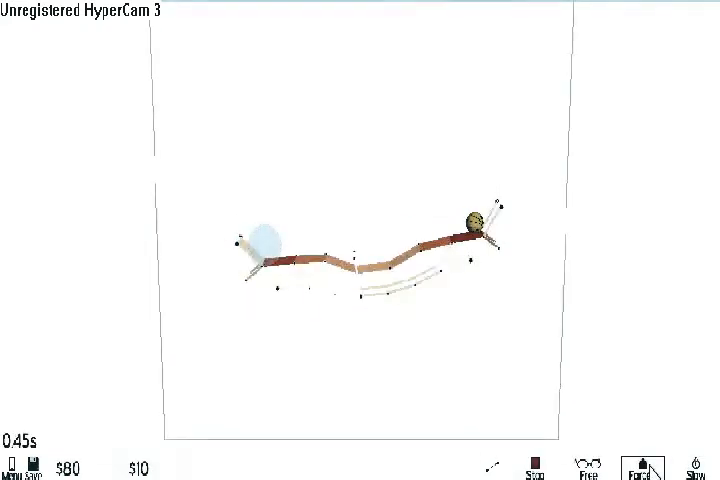
click(534, 466)
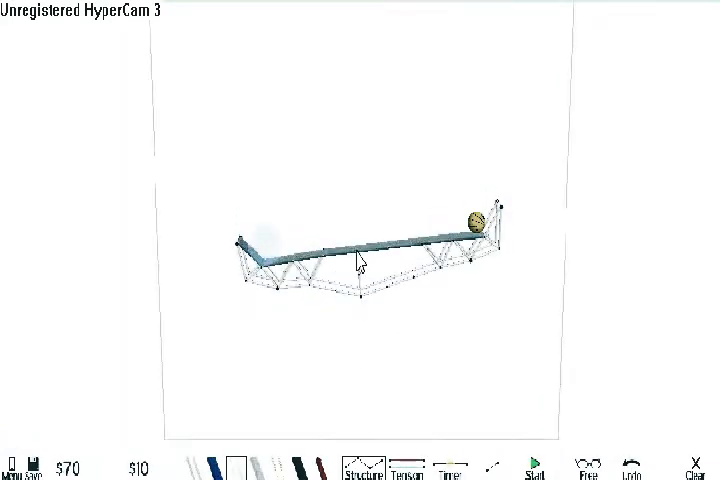
Add bracing bars beneath the deck, then clear the bridge's middle span and truss
click(533, 466)
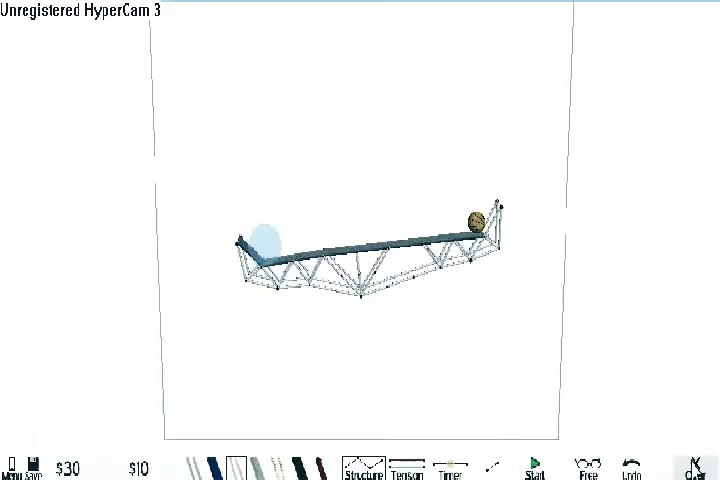
click(533, 463)
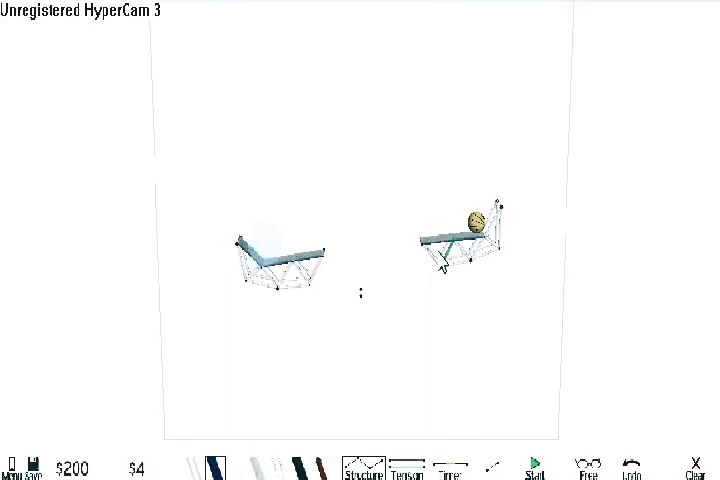